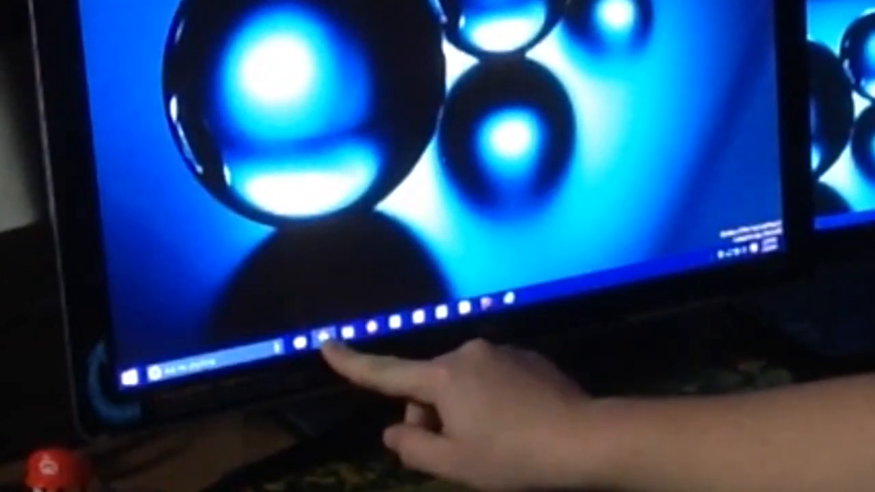
{"action": "mouse_move", "coordinate": [506, 315]}
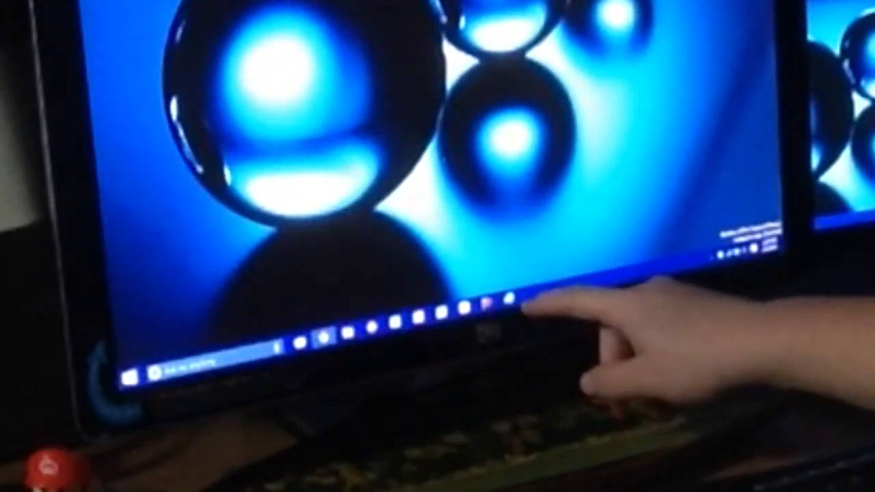